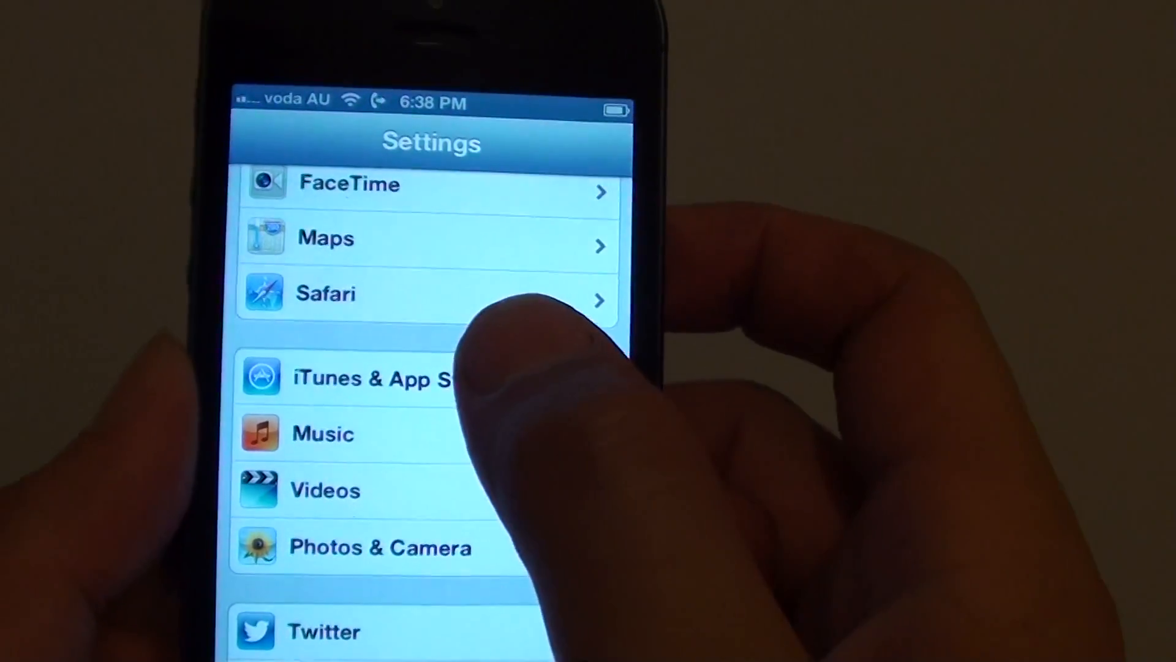
# Go into the iTunes & App Stores settings from the main Settings list
pyautogui.click(360, 378)
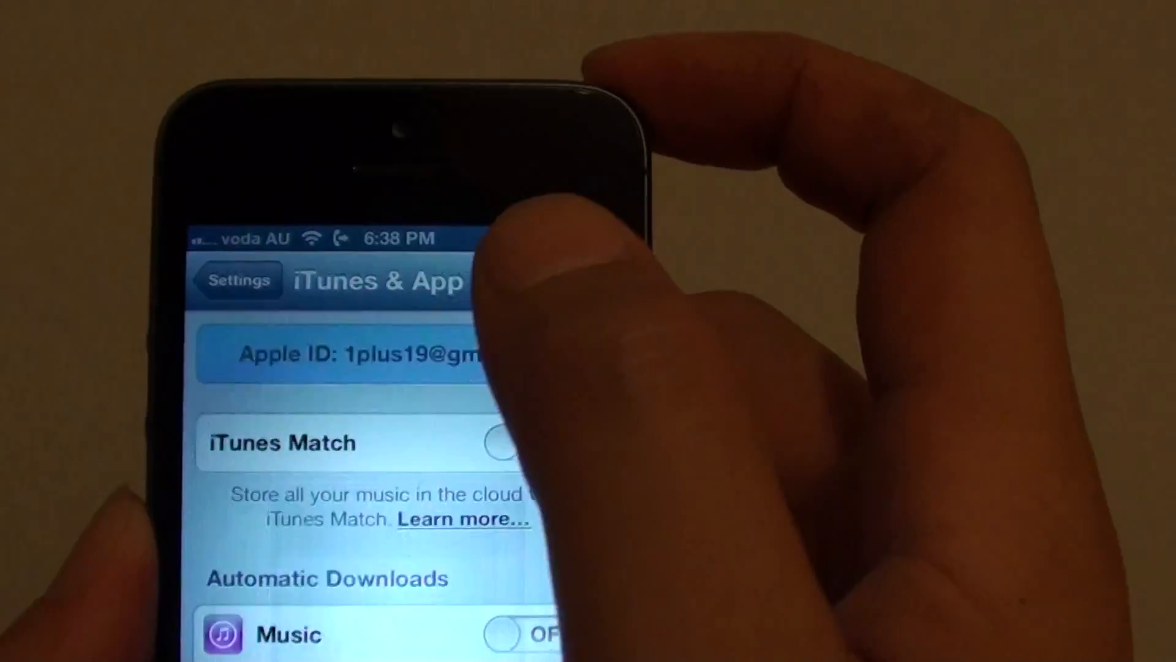
# Choose the signed-in Apple ID and view its account details
pyautogui.click(338, 352)
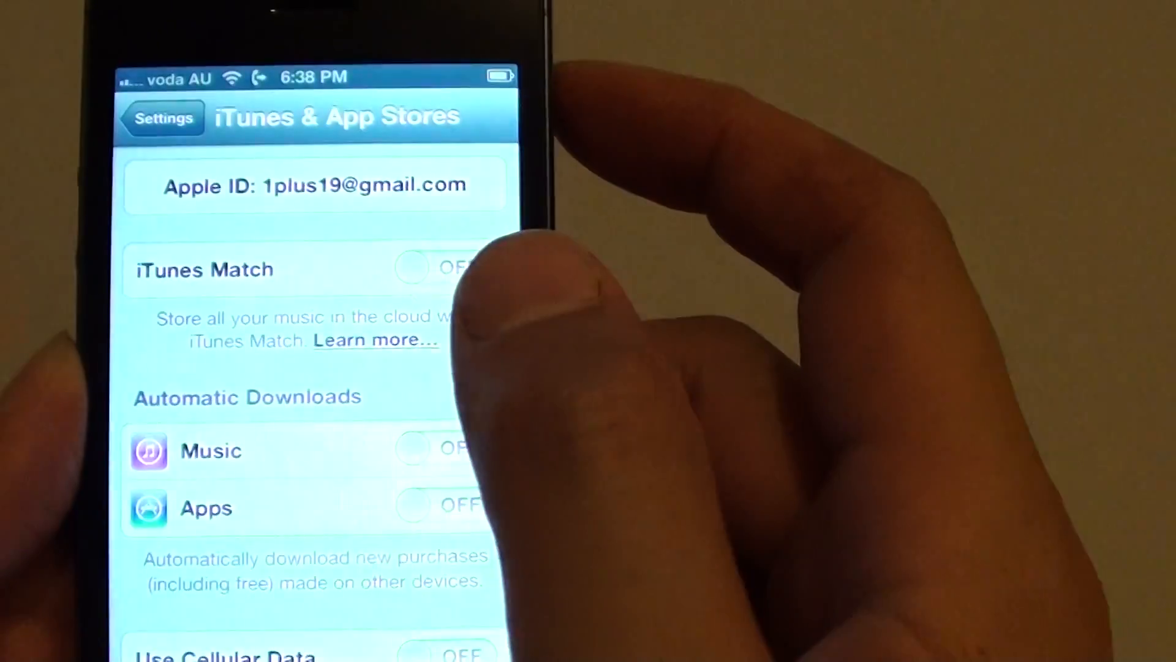
pyautogui.click(313, 185)
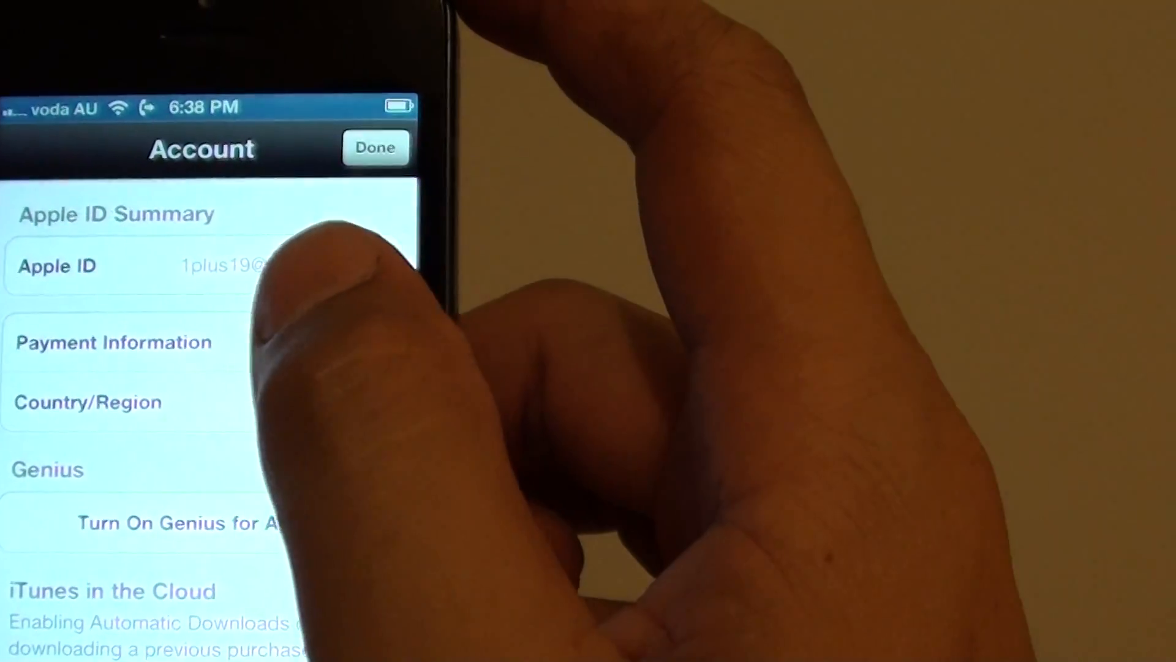
# Go into Payment Information on the Apple ID Account screen
pyautogui.click(173, 350)
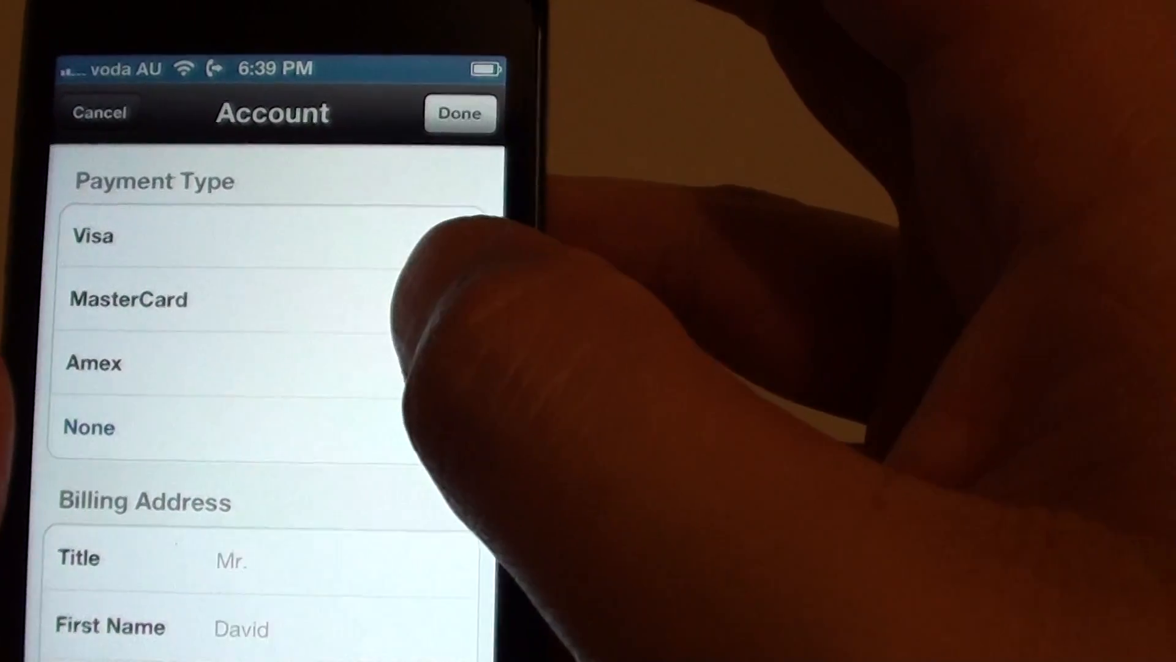
# Change the payment type from Visa to None so no card stays attached
pyautogui.click(88, 427)
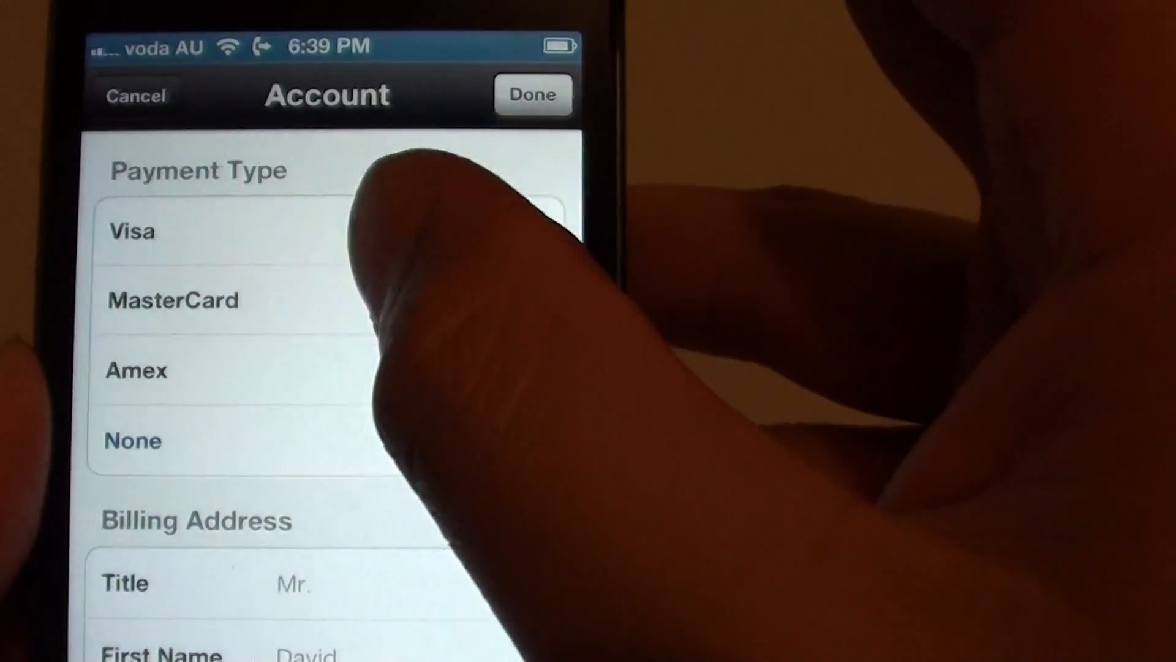
pyautogui.click(131, 232)
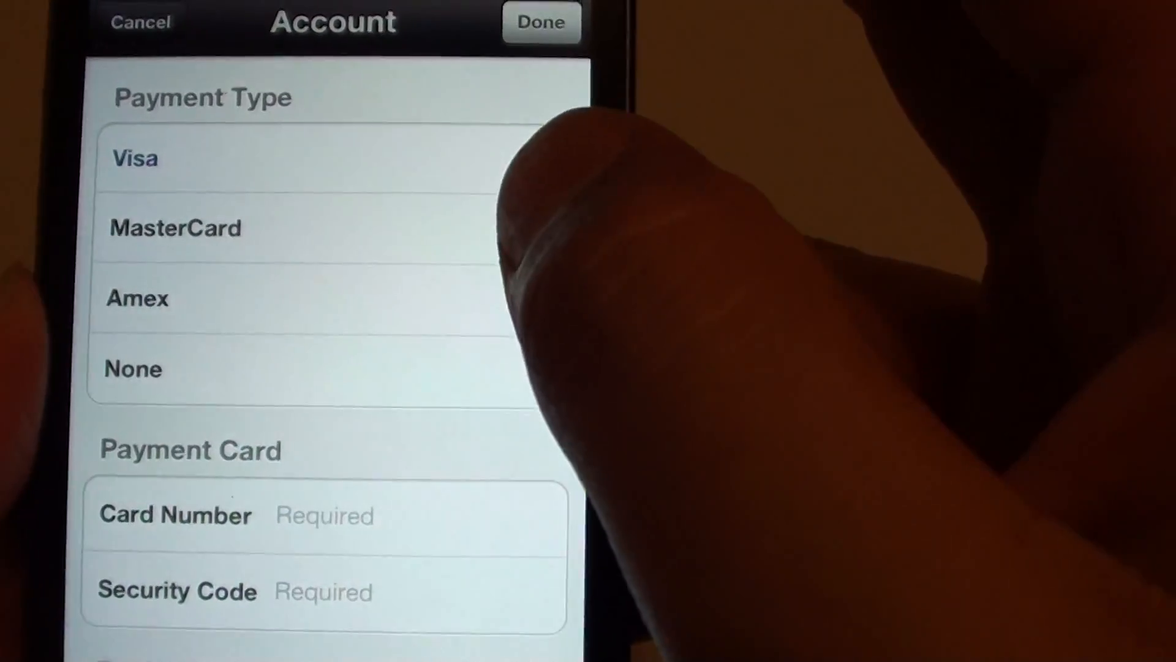
pyautogui.click(135, 158)
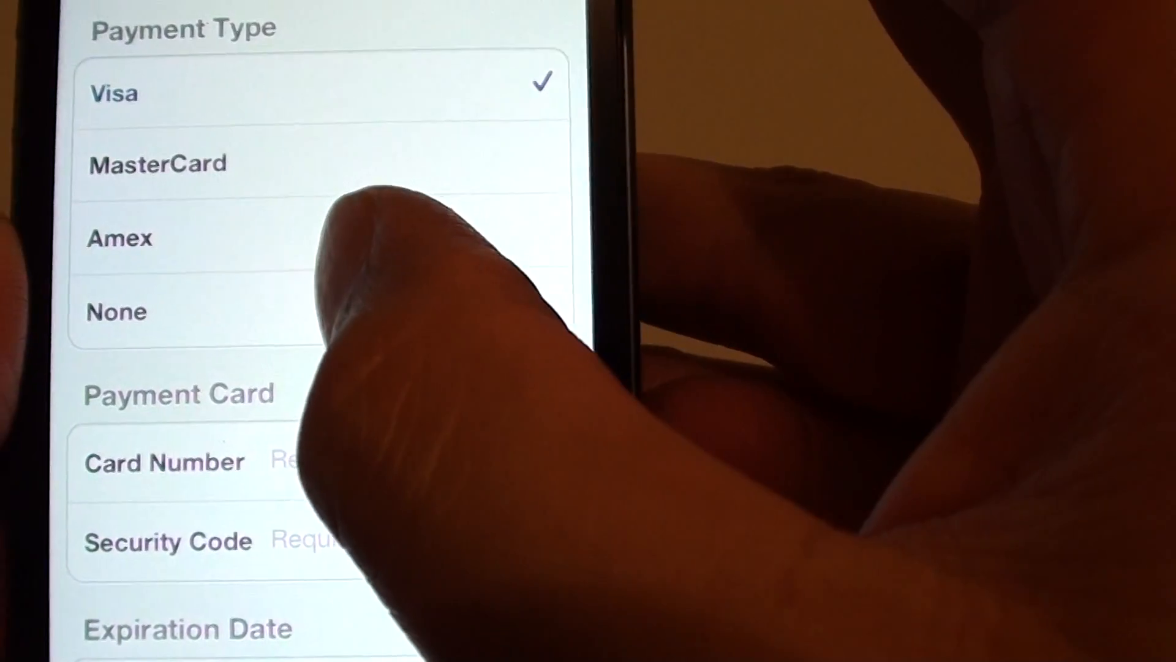
pyautogui.click(116, 312)
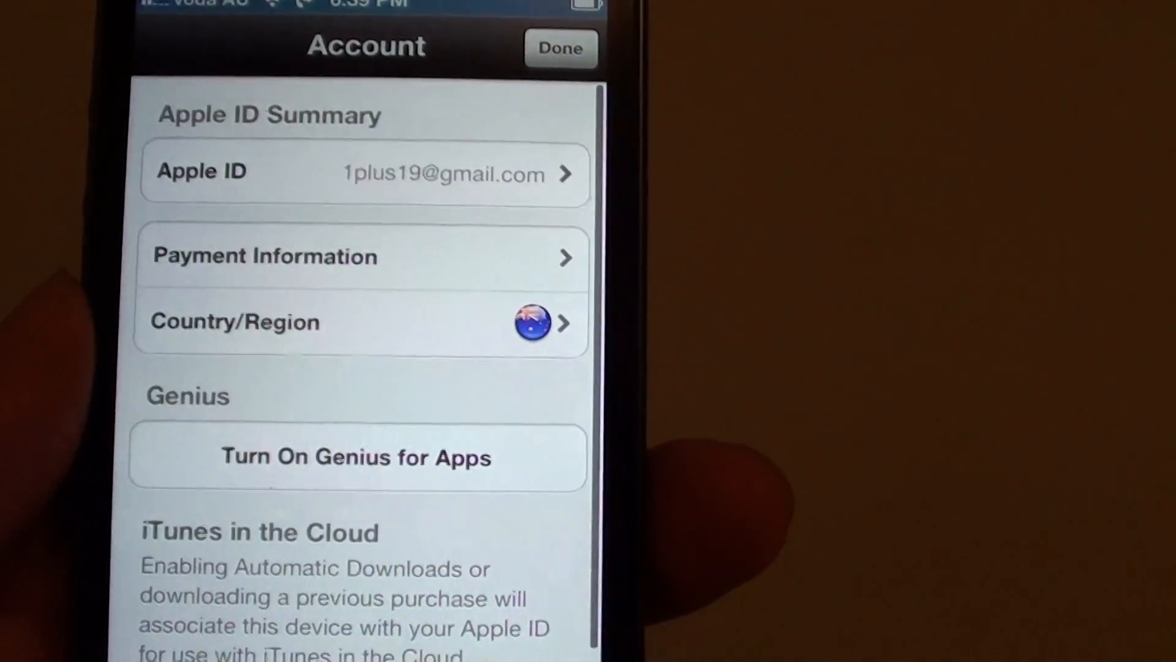
# Scroll the Account screen down to the Genius, iTunes in the Cloud and newsletter options
pyautogui.scroll(-3)
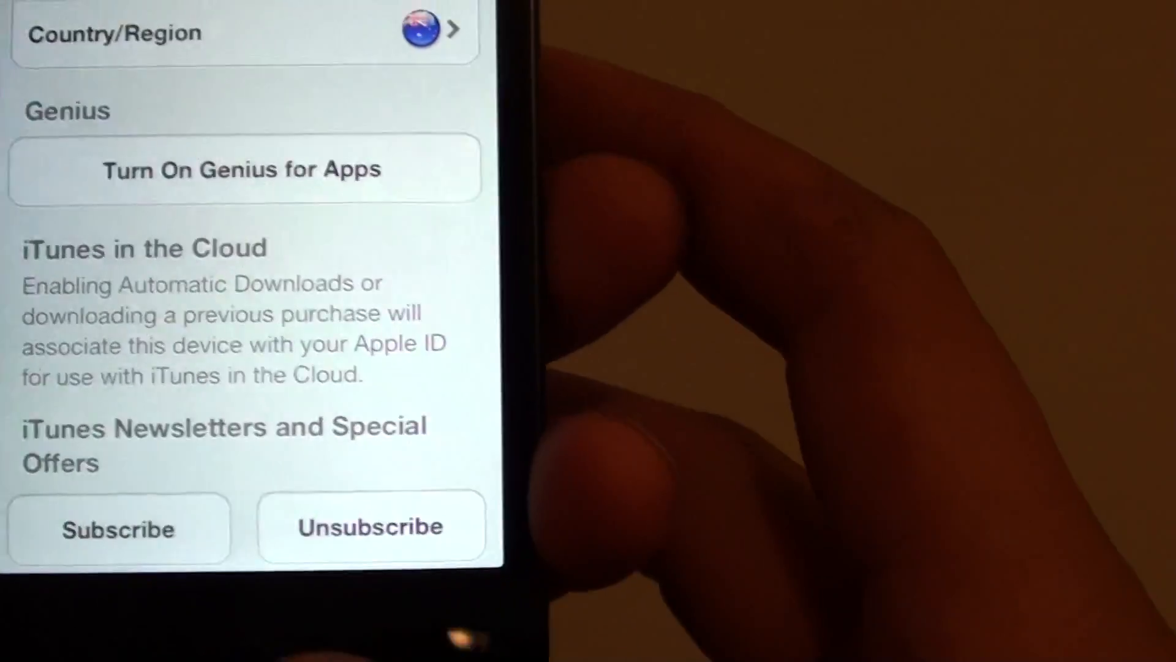